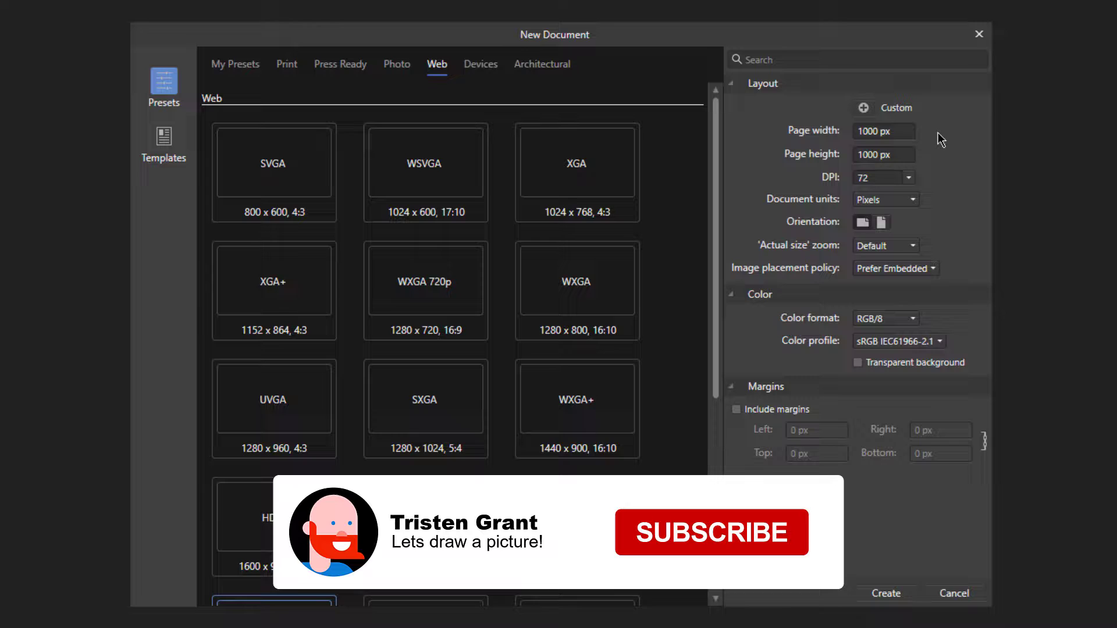
# Start a 1000 × 1000 px Web document with a transparent background.
pyautogui.click(711, 533)
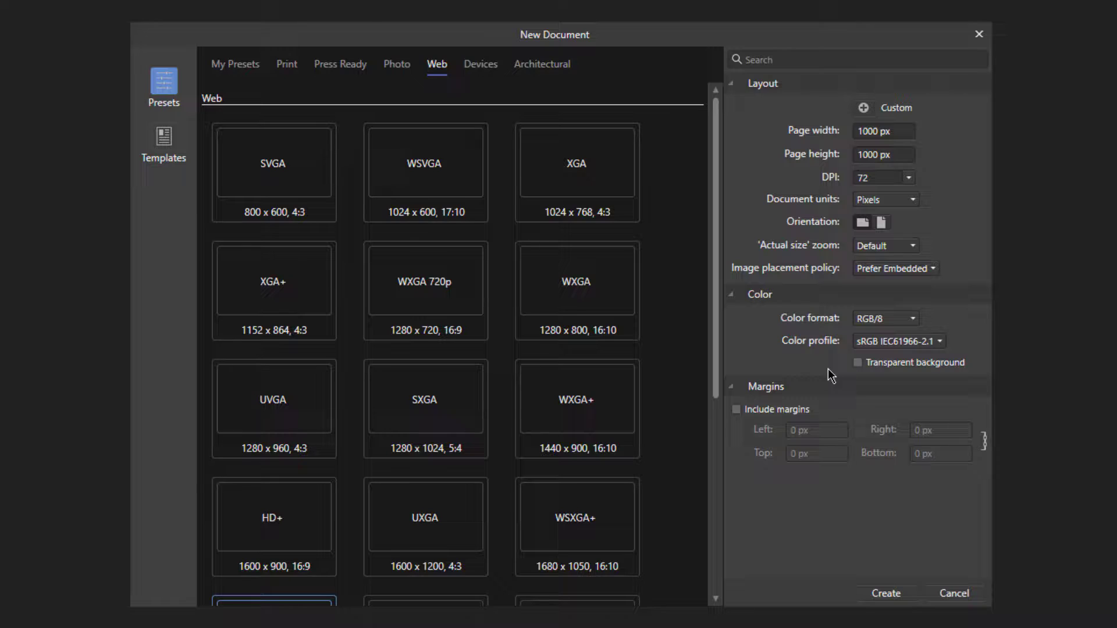
pyautogui.moveTo(860, 363)
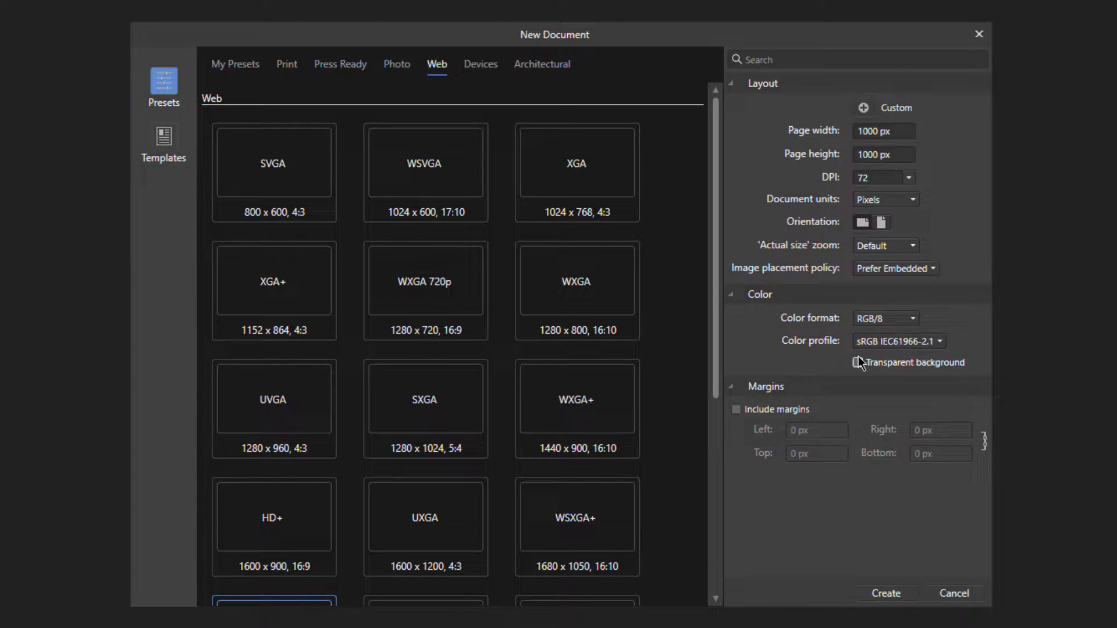
pyautogui.click(885, 593)
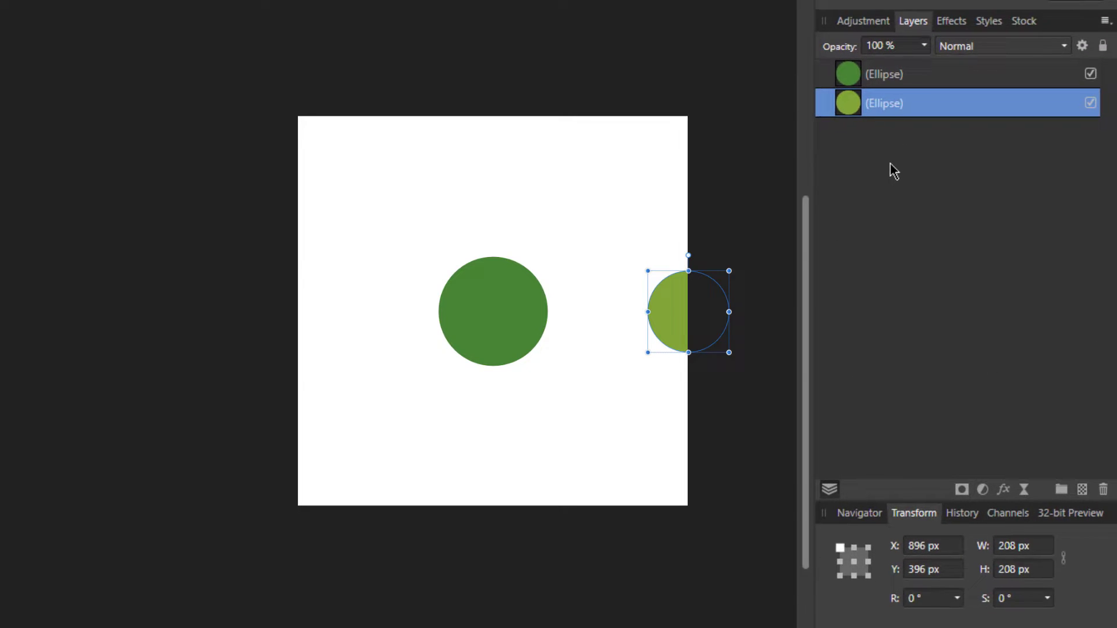
# Duplicate the right-edge light green circle and offset the copy's X position by -100.
pyautogui.press('ctrl+j')
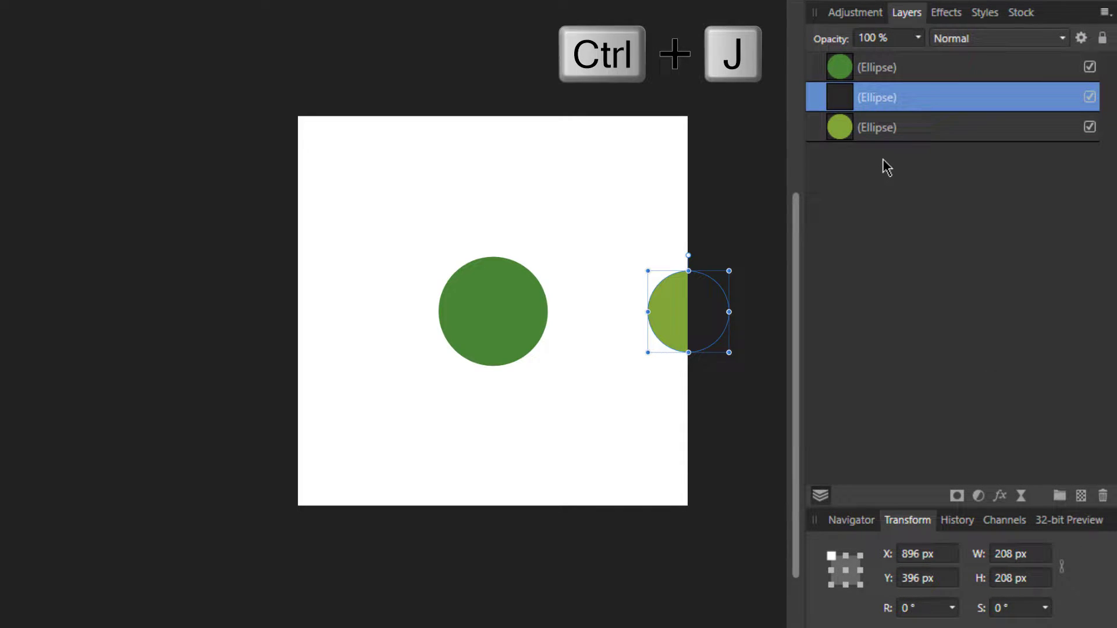
pyautogui.press('ctrl+j')
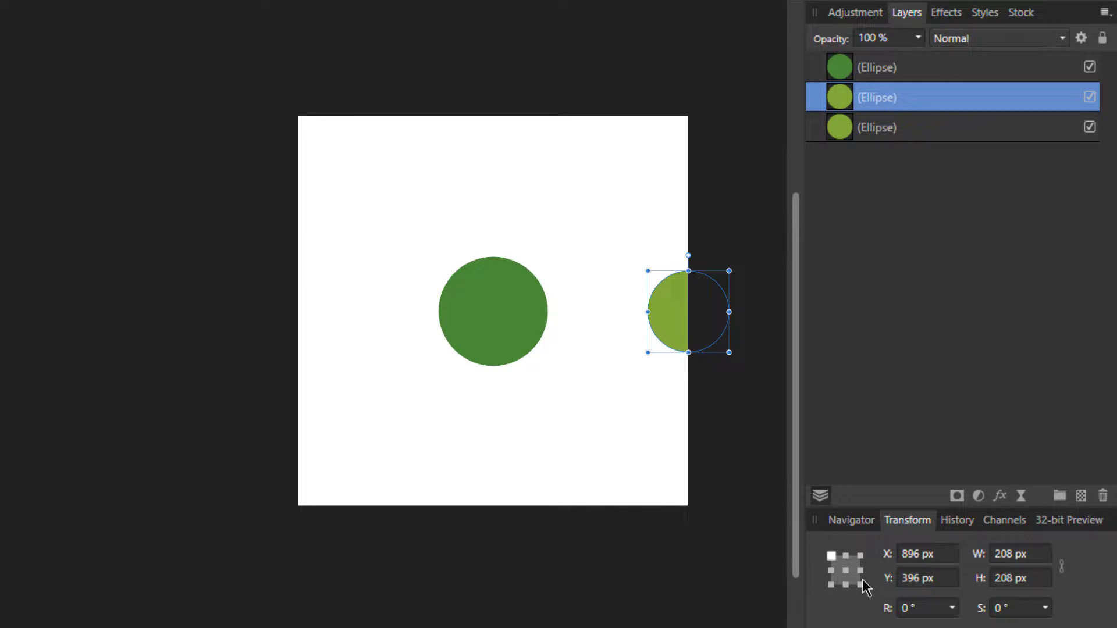
pyautogui.click(926, 555)
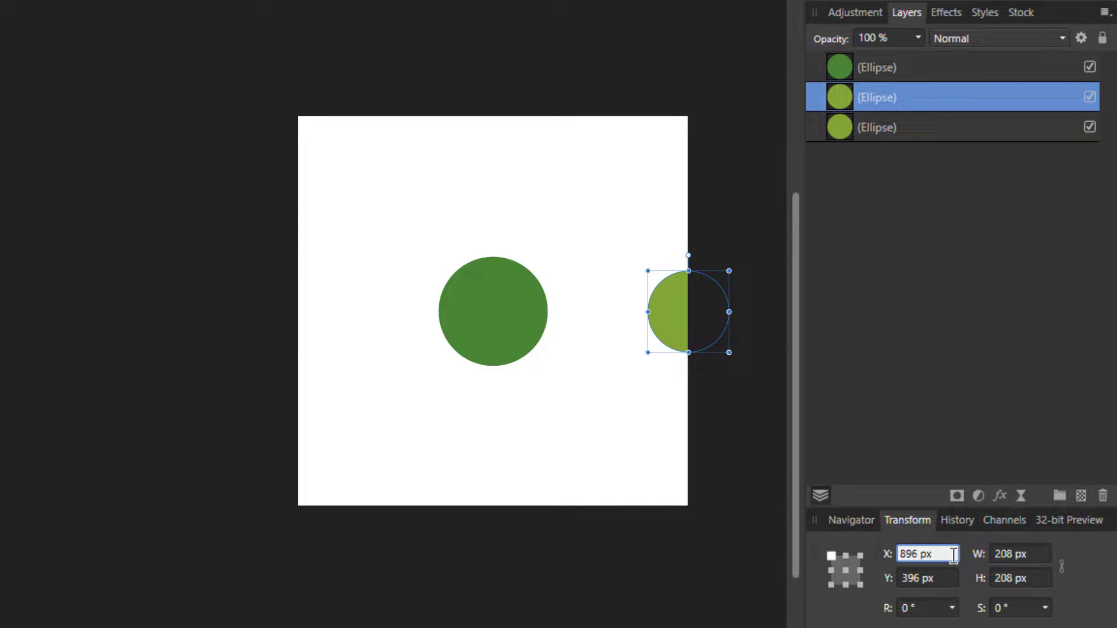
pyautogui.write('-100')
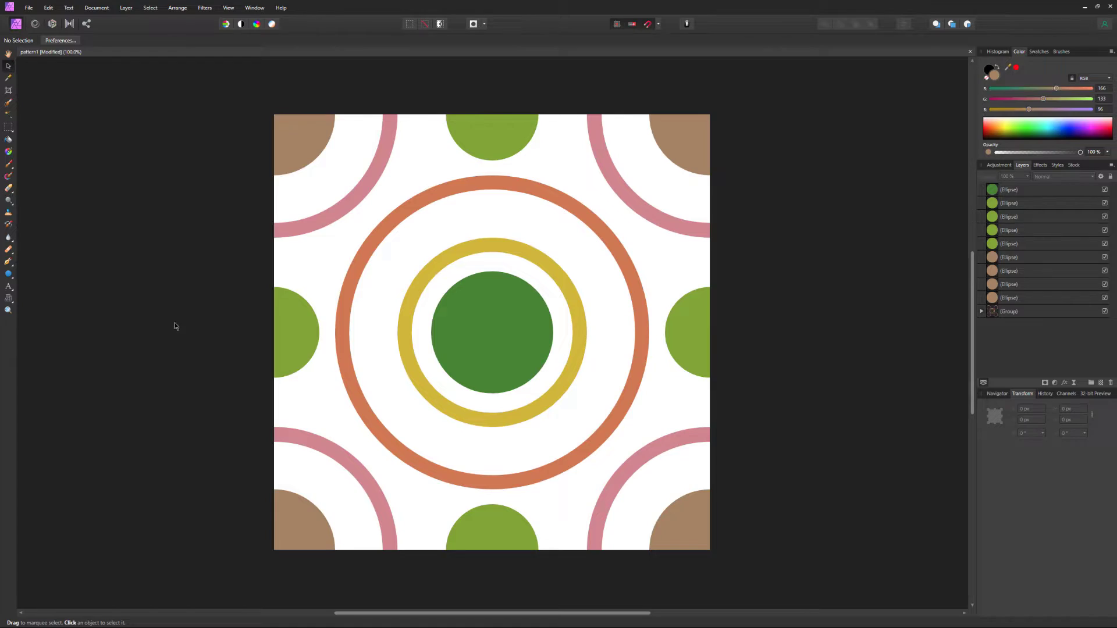
# Export the circle tile as a 1000 px PNG.
pyautogui.click(28, 8)
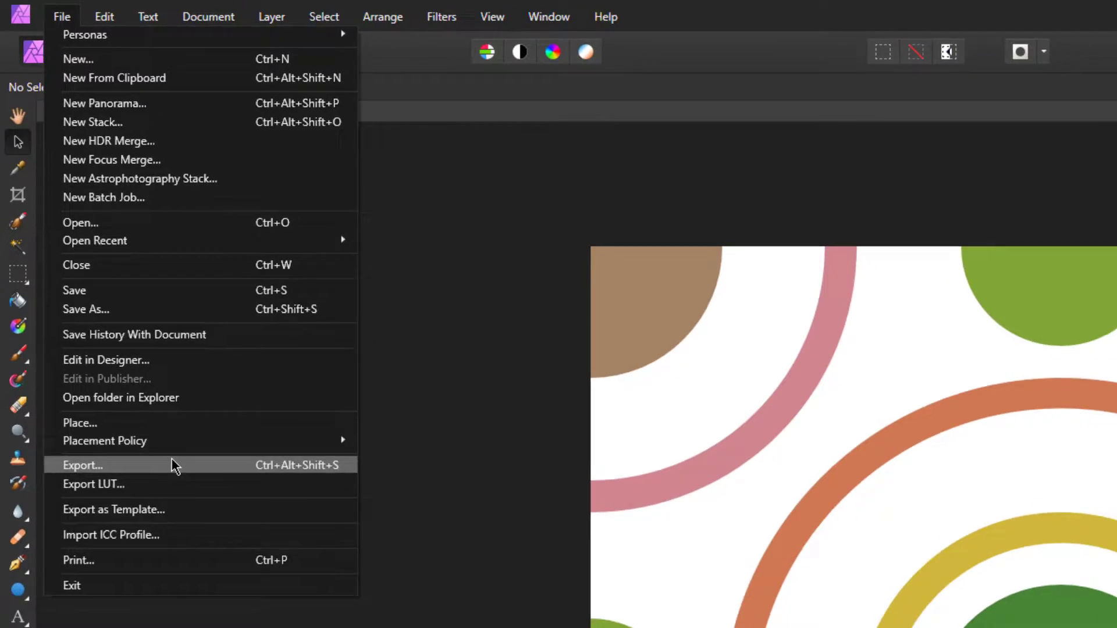
pyautogui.click(82, 464)
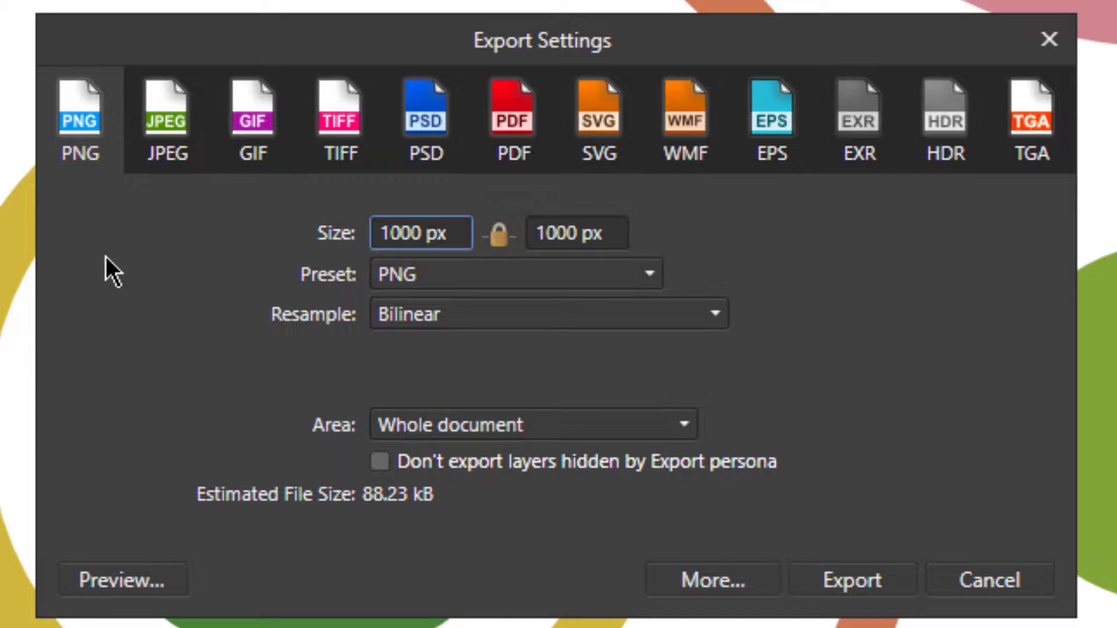
pyautogui.click(987, 580)
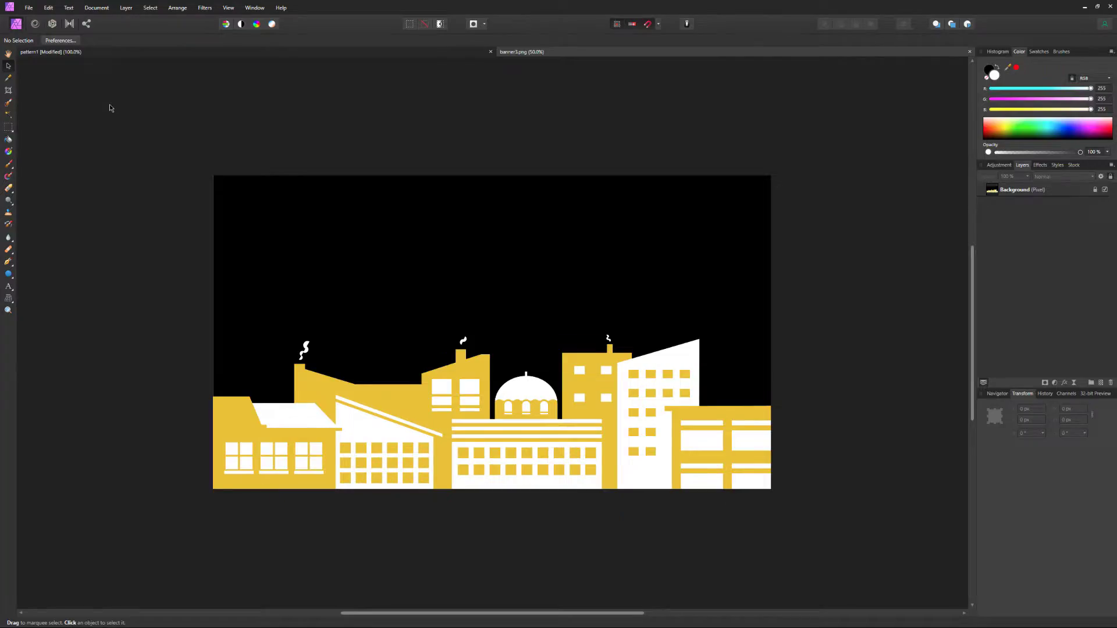
# Place full_pattern.png into the banner3.png skyline banner.
pyautogui.click(29, 7)
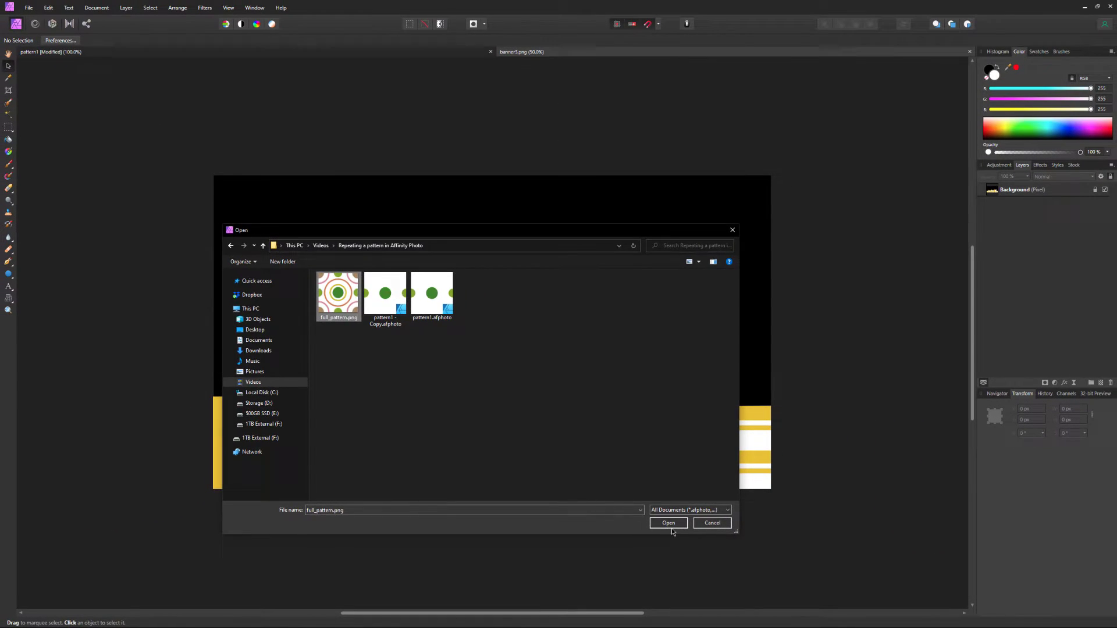
pyautogui.click(667, 523)
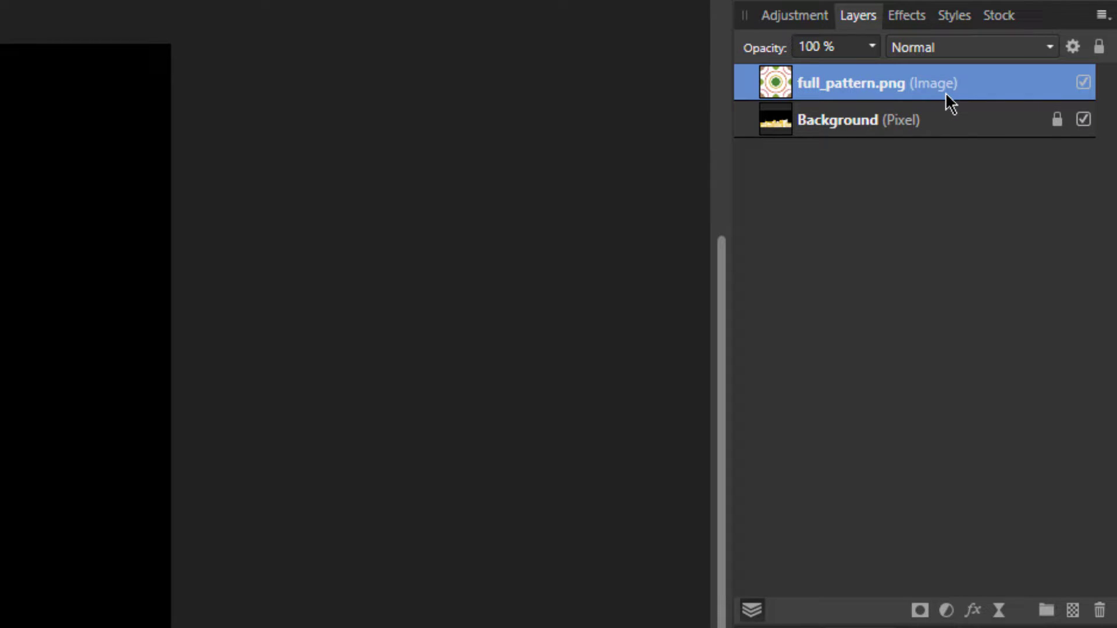
# Bring up the full_pattern.png layer's context menu to rasterize it.
pyautogui.rightClick(855, 82)
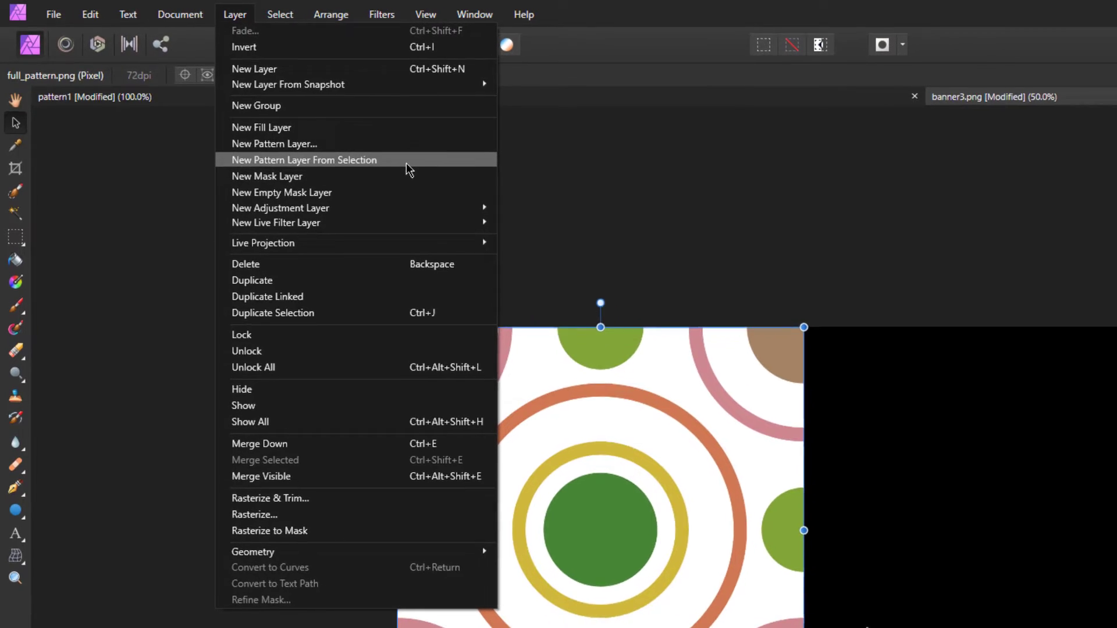
# Create a New Pattern Layer From Selection using the circle tile.
pyautogui.click(304, 160)
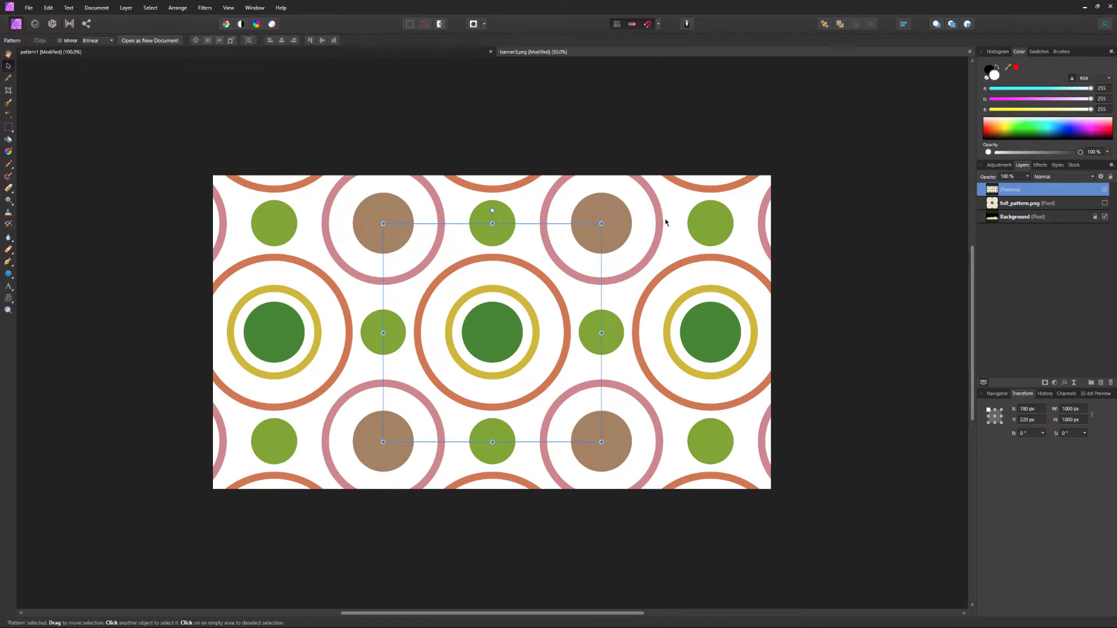
pyautogui.moveTo(492, 210)
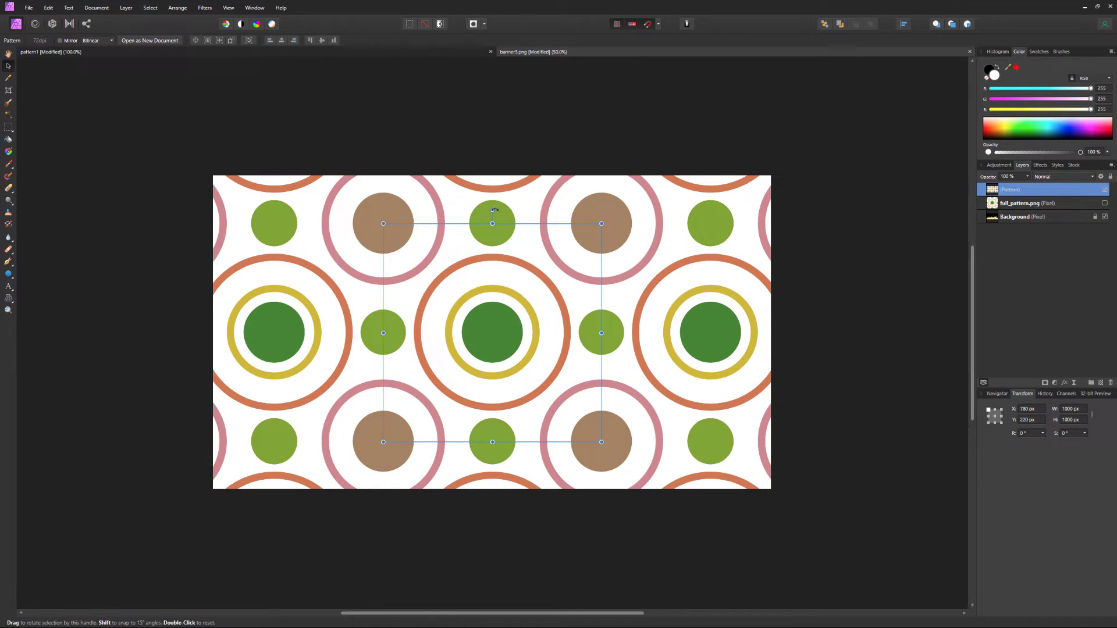
# Tilt the repeating circle pattern layer at an angle using its rotation handle.
pyautogui.moveTo(602, 224); pyautogui.dragTo(561, 263)
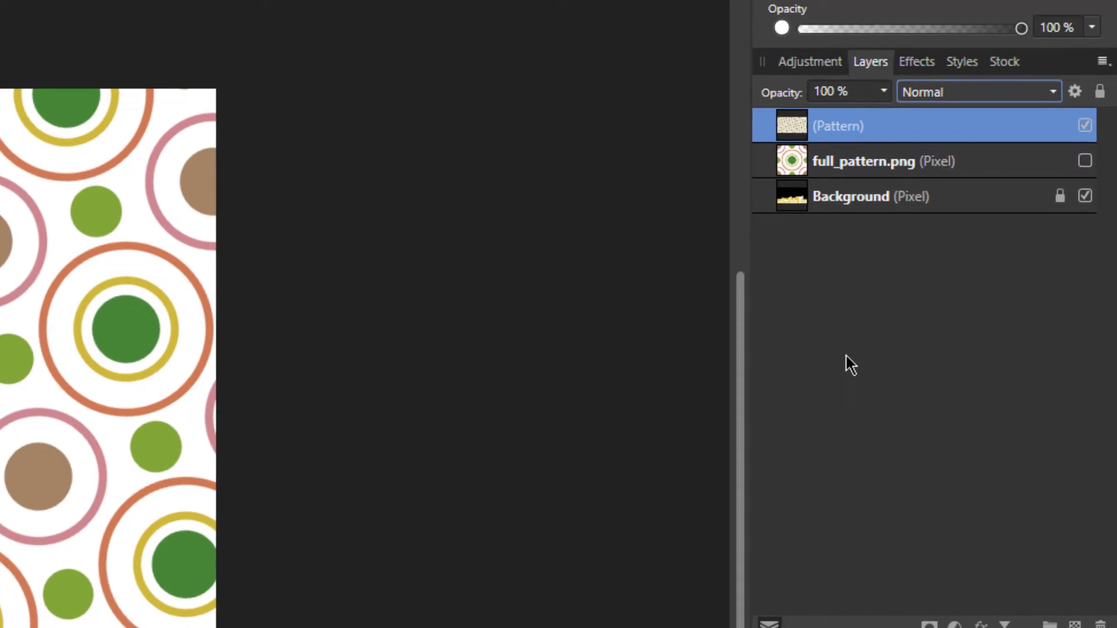
# Set the pattern layer to Multiply blending at about 34% opacity.
pyautogui.click(977, 92)
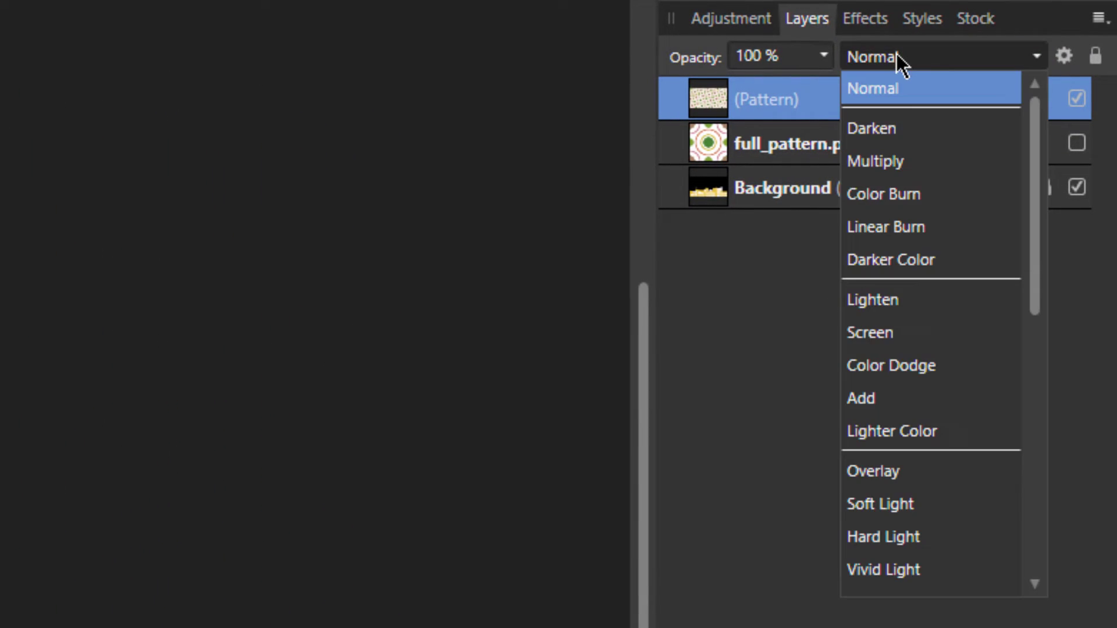
pyautogui.click(876, 161)
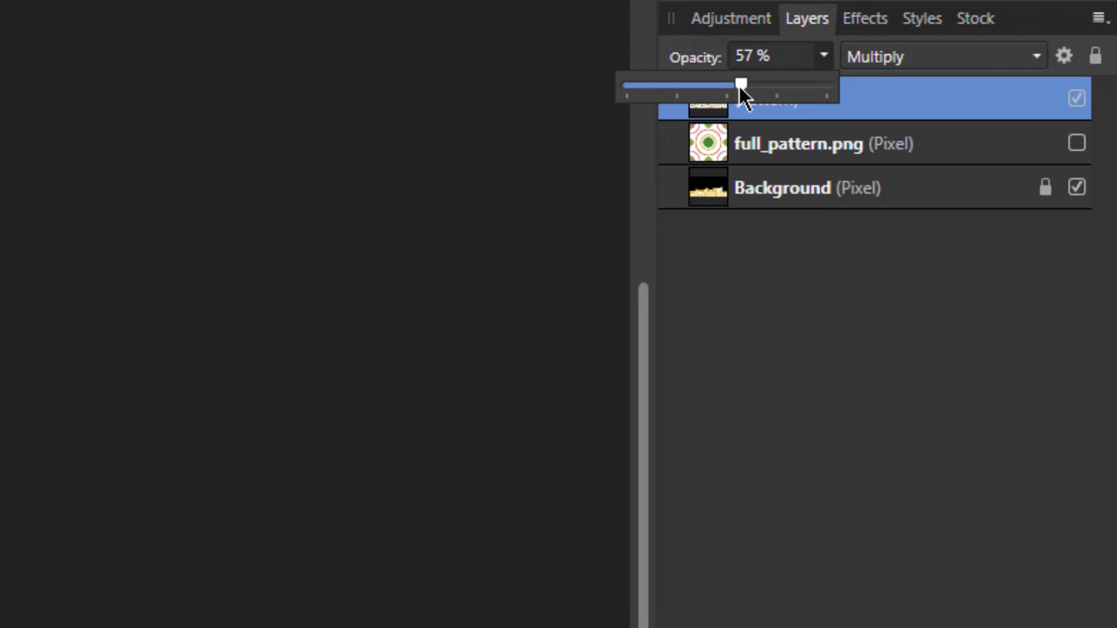
pyautogui.moveTo(740, 83); pyautogui.dragTo(695, 84)
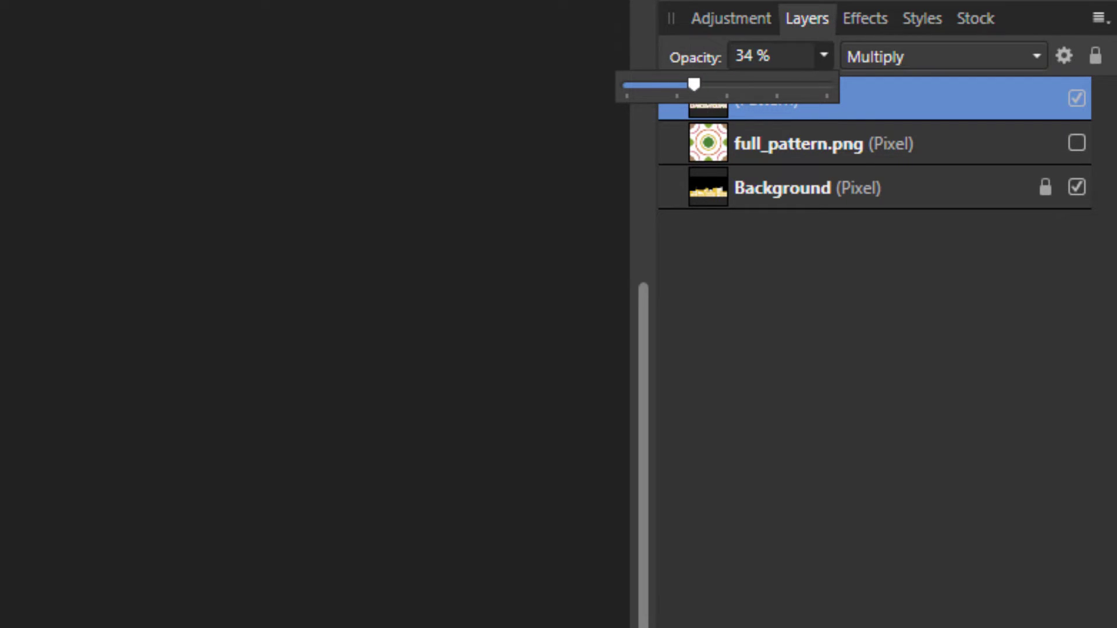